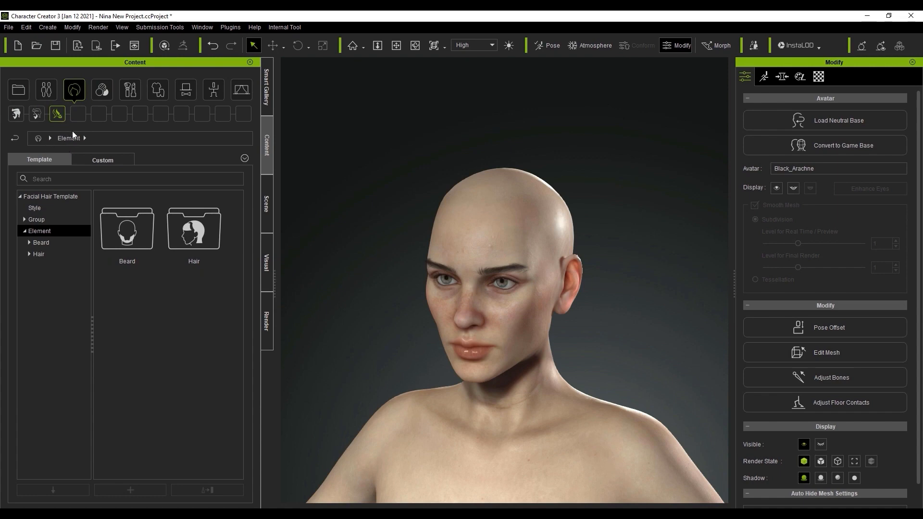
pyautogui.moveTo(161, 284)
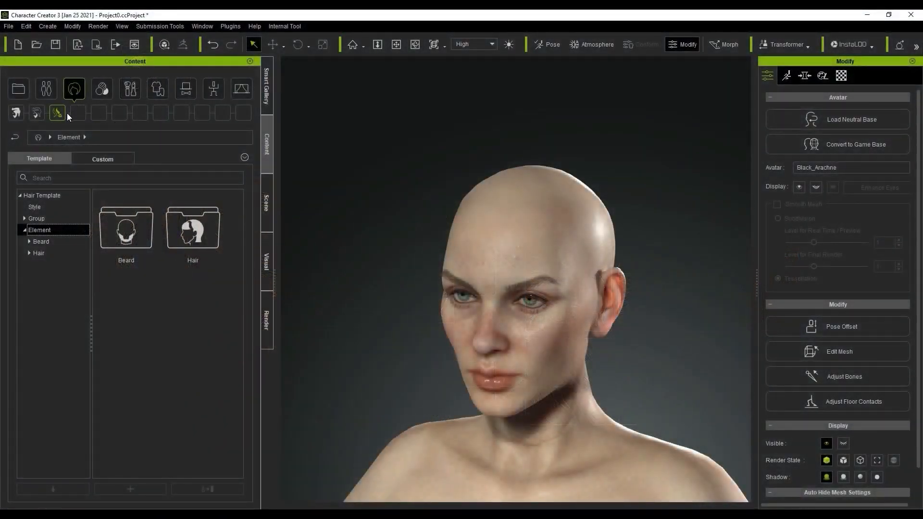
# Apply the chosen beard element with Replace, swapping out Circle_Thick
pyautogui.click(192, 228)
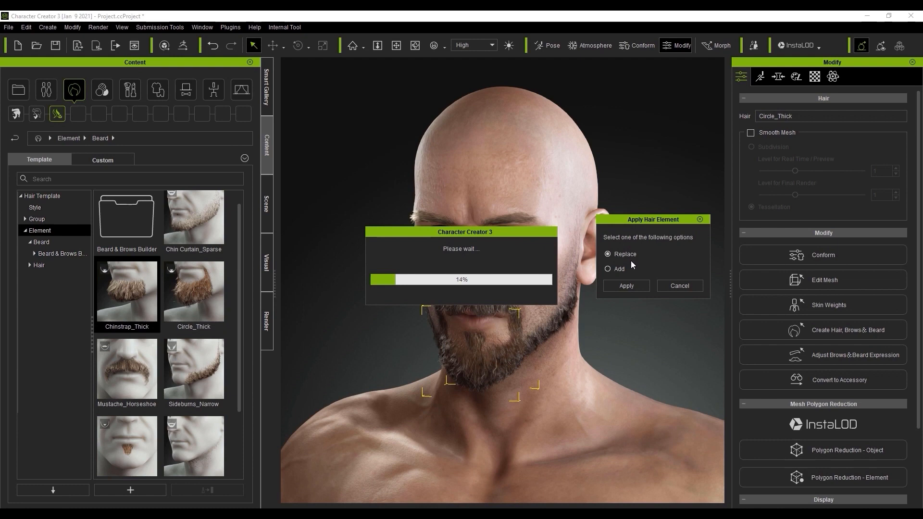
pyautogui.click(626, 286)
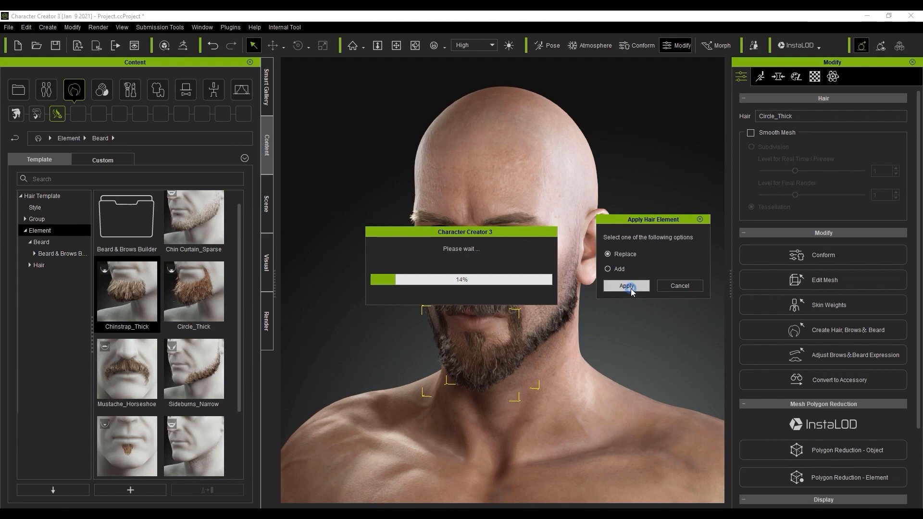
pyautogui.click(627, 286)
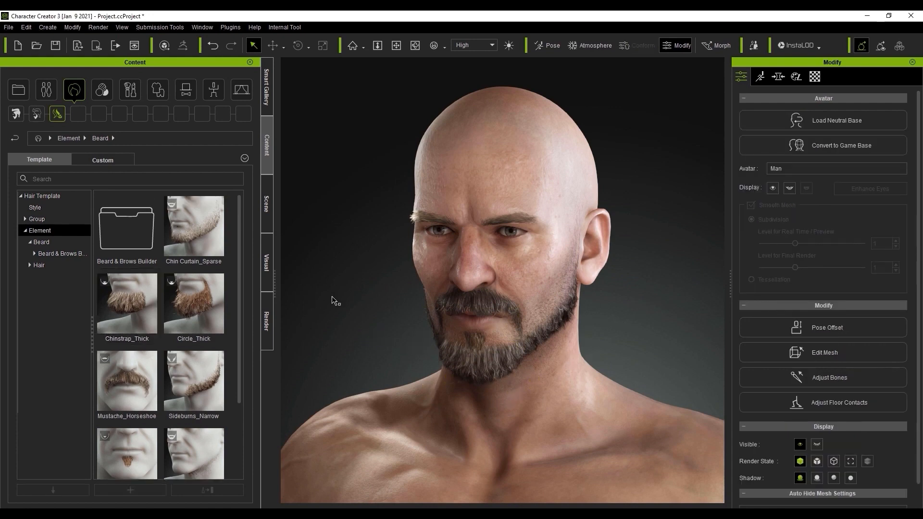
# Scroll the Beard list and apply the Viking Beard braid to the avatar
pyautogui.scroll(-3)
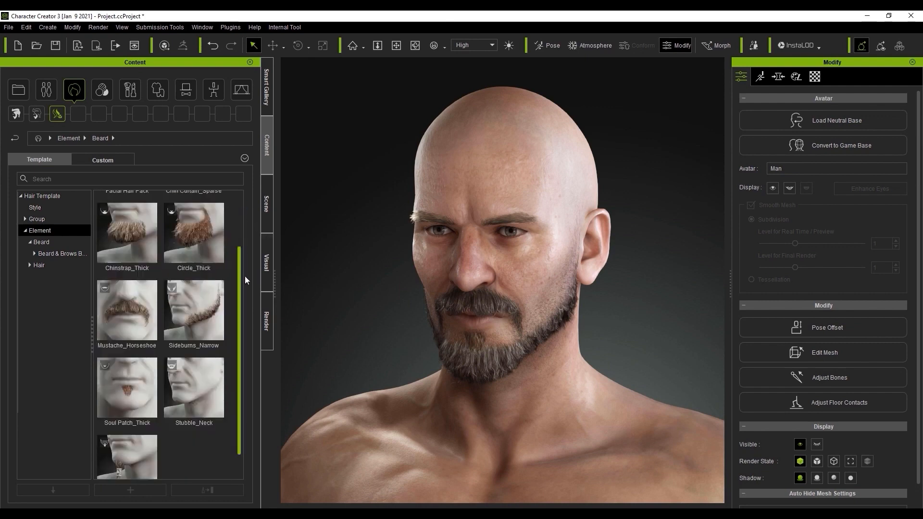
pyautogui.scroll(-3)
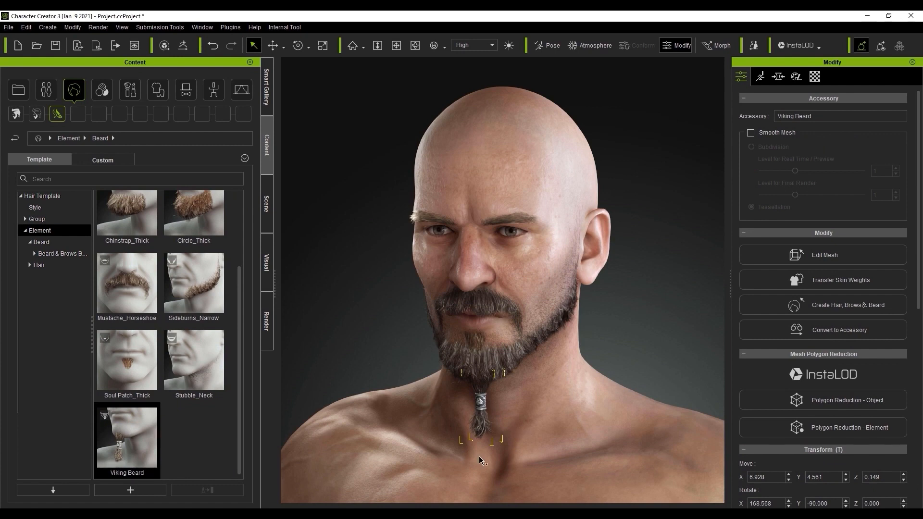
pyautogui.moveTo(314, 74)
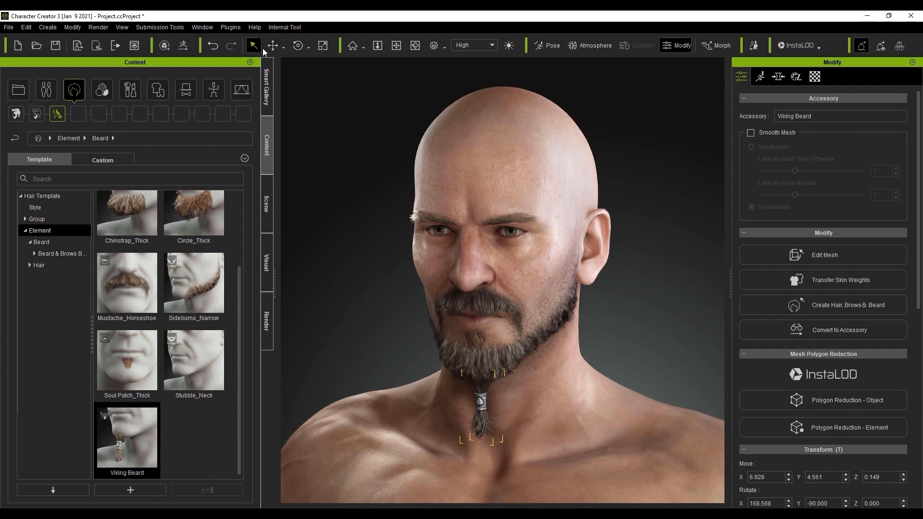
pyautogui.click(273, 46)
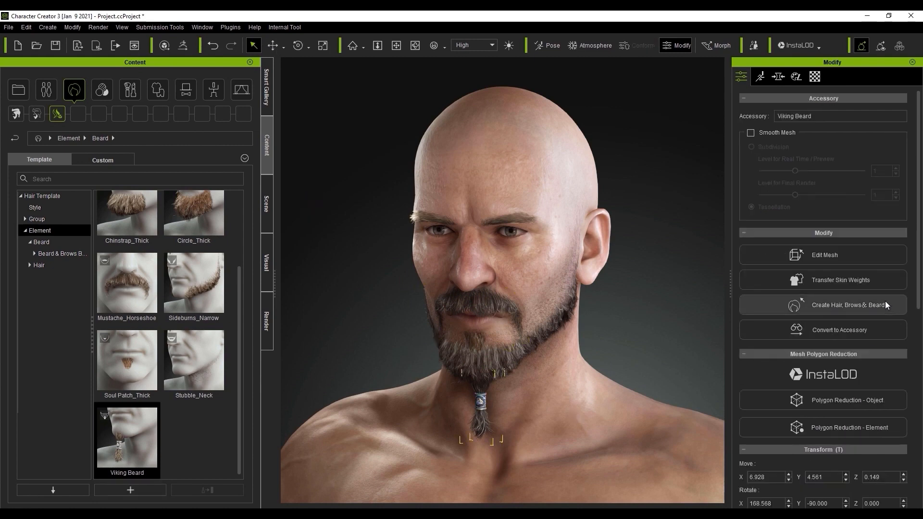
pyautogui.scroll(-3)
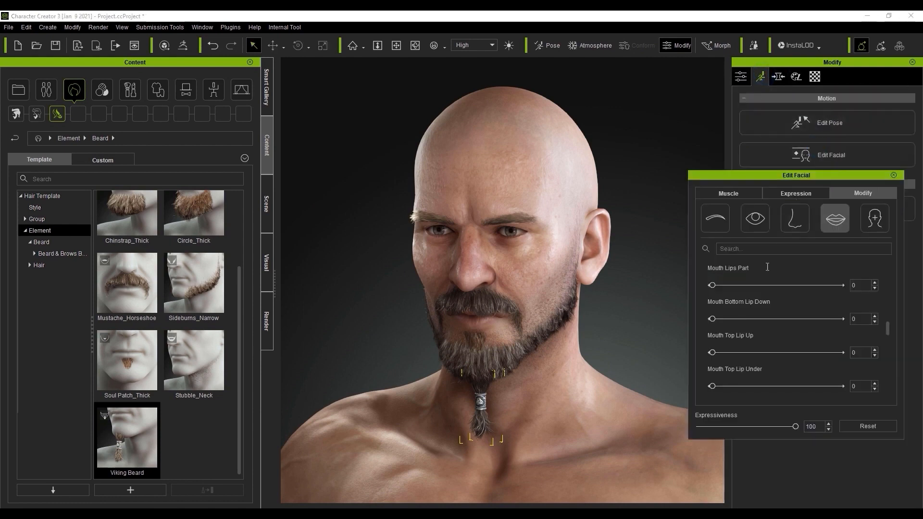
# Test the jaw sliders in Edit Facial Modify, then close the facial editor
pyautogui.moveTo(710, 285); pyautogui.dragTo(841, 285)
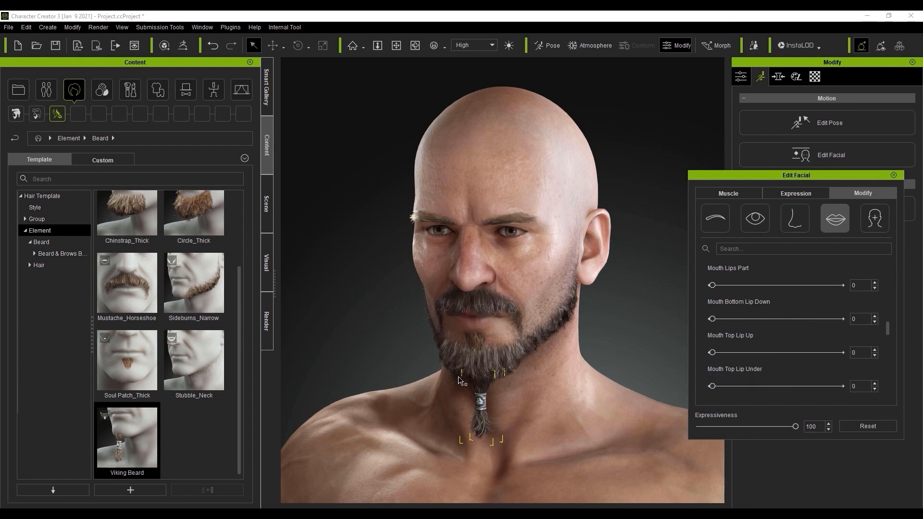
pyautogui.scroll(-3)
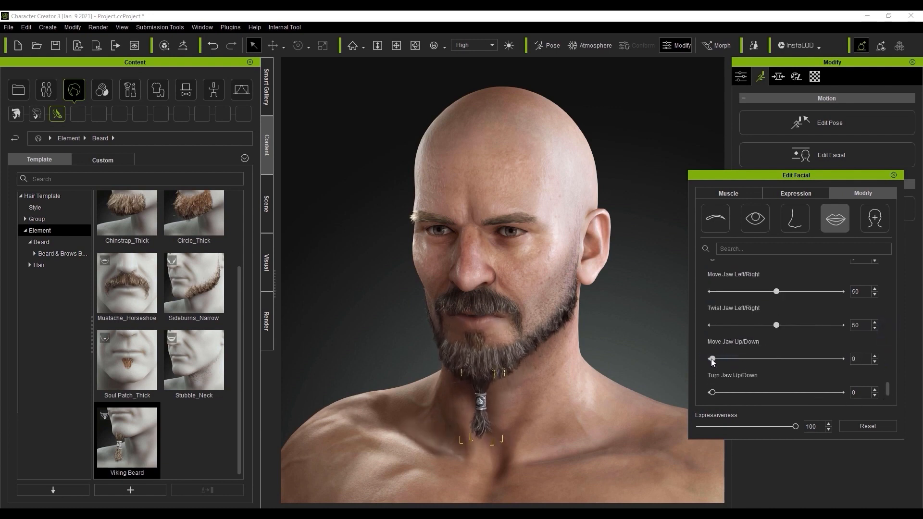
pyautogui.moveTo(376, 365)
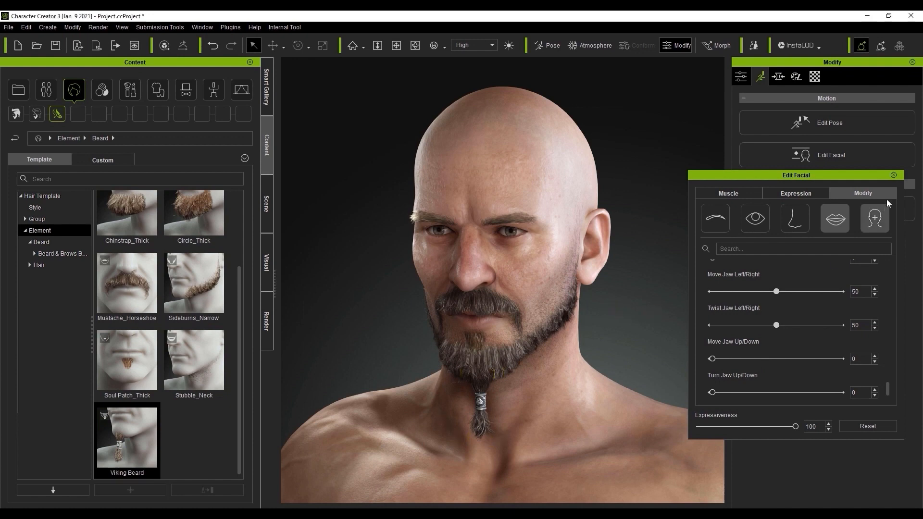
pyautogui.click(892, 175)
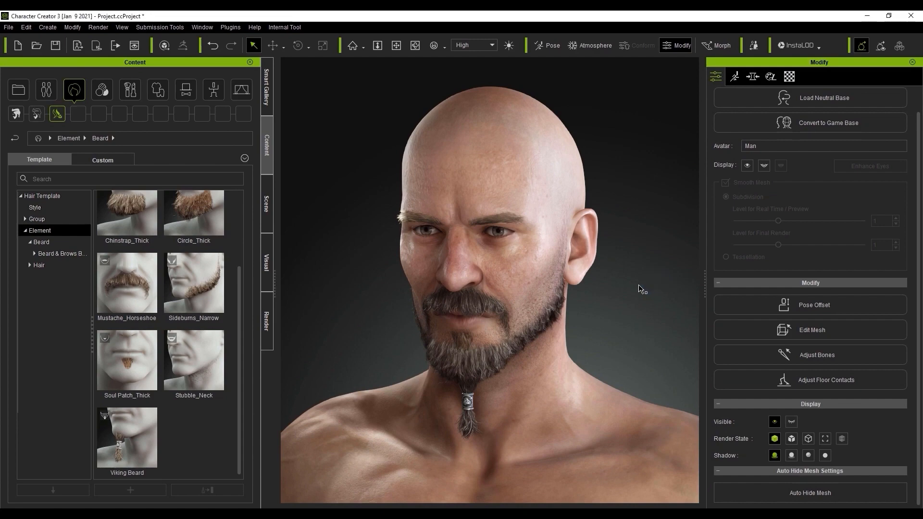
pyautogui.moveTo(458, 412)
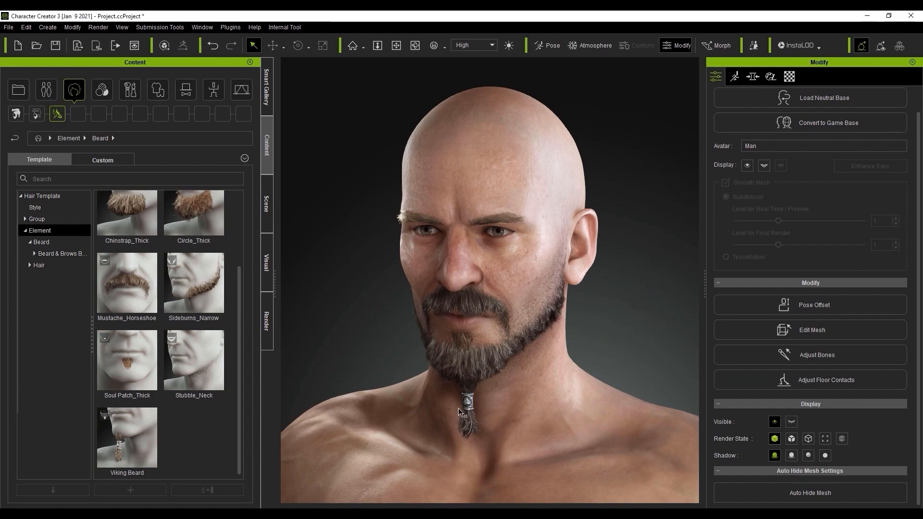
# Select the Viking Beard braid on the chin and add it to Custom
pyautogui.click(464, 405)
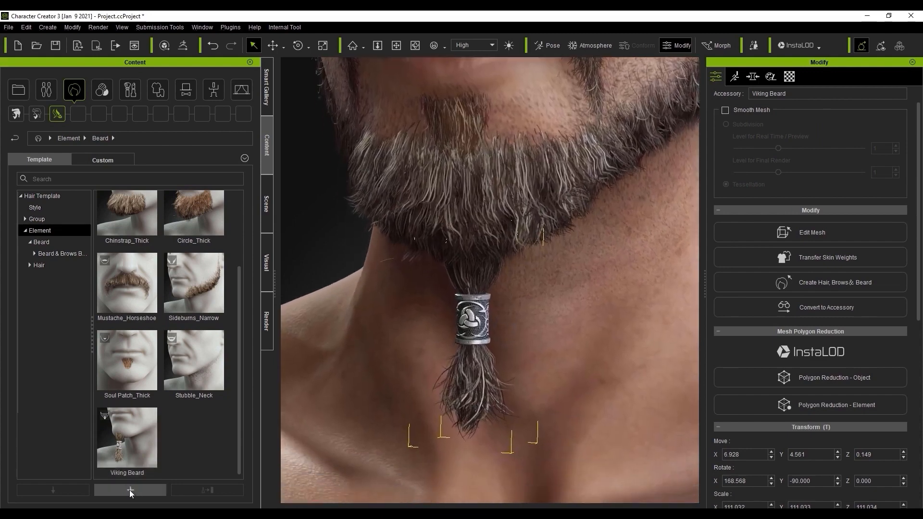
pyautogui.click(102, 159)
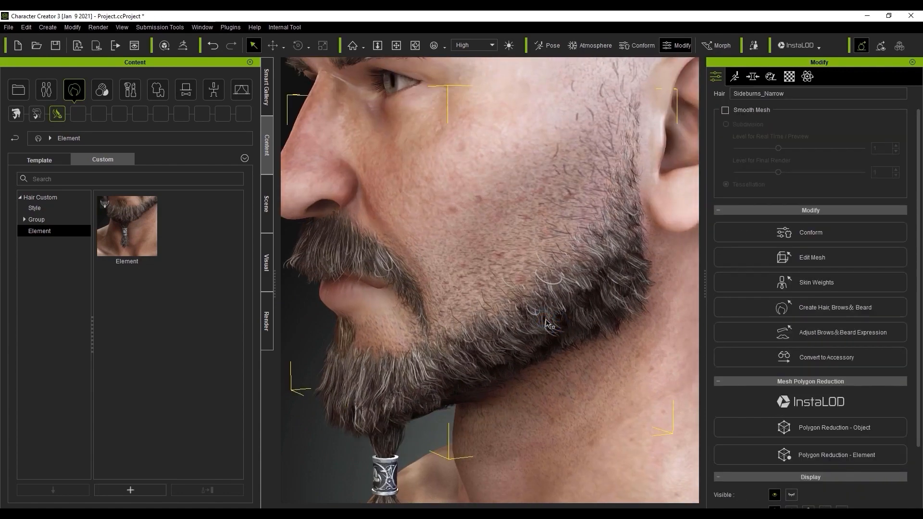
pyautogui.click(130, 490)
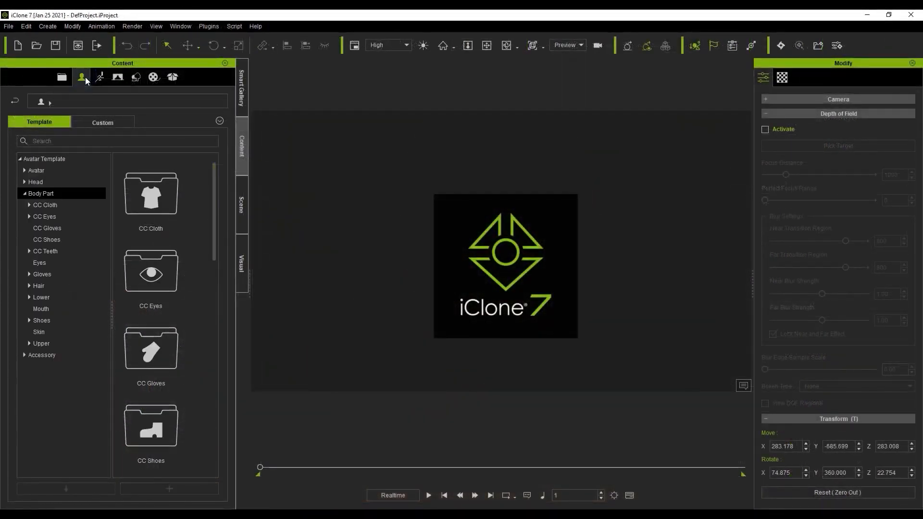
# Open the Actor content library and scroll to the legacy iClone 7 hair groups
pyautogui.click(39, 286)
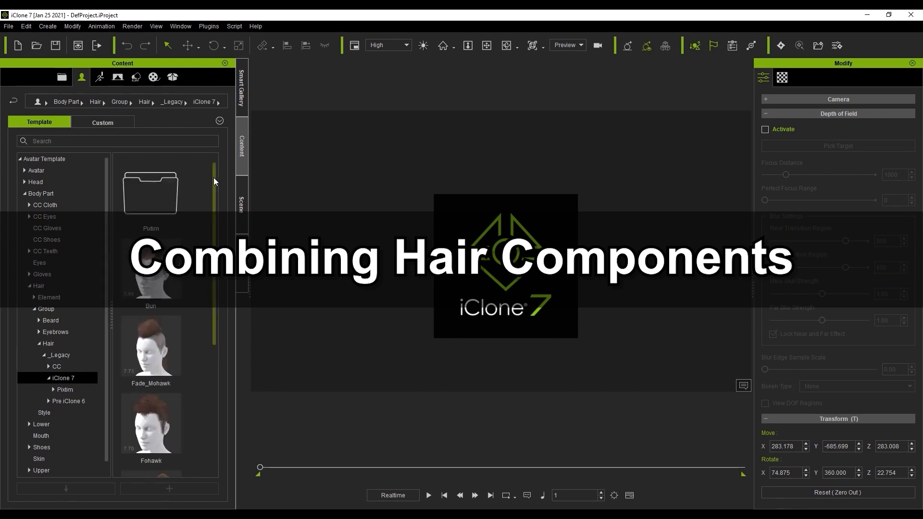
pyautogui.scroll(-3)
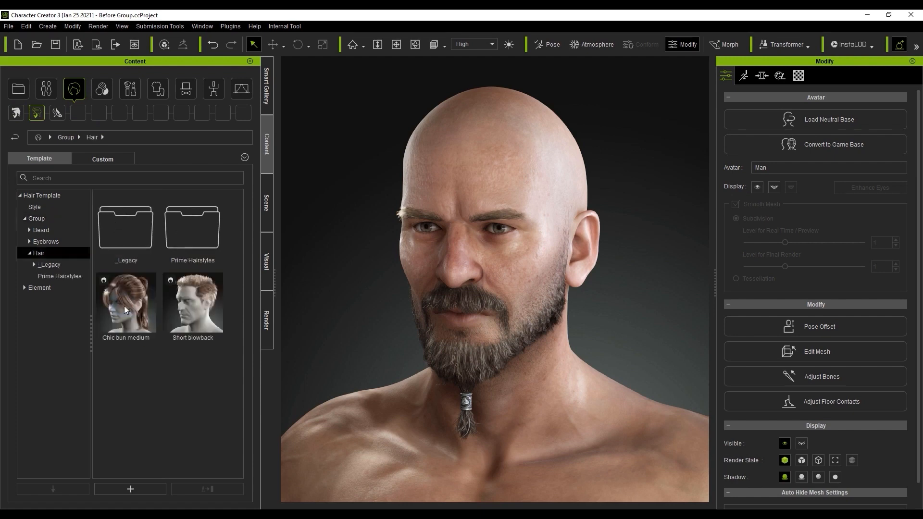
# Apply Short blowback hair, then The Cowboy beard from the Beard group
pyautogui.click(192, 302)
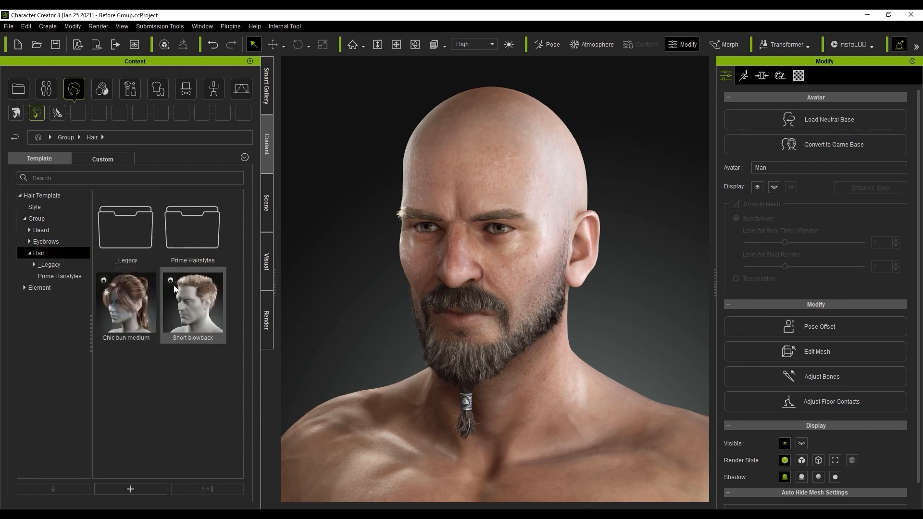
pyautogui.doubleClick(193, 304)
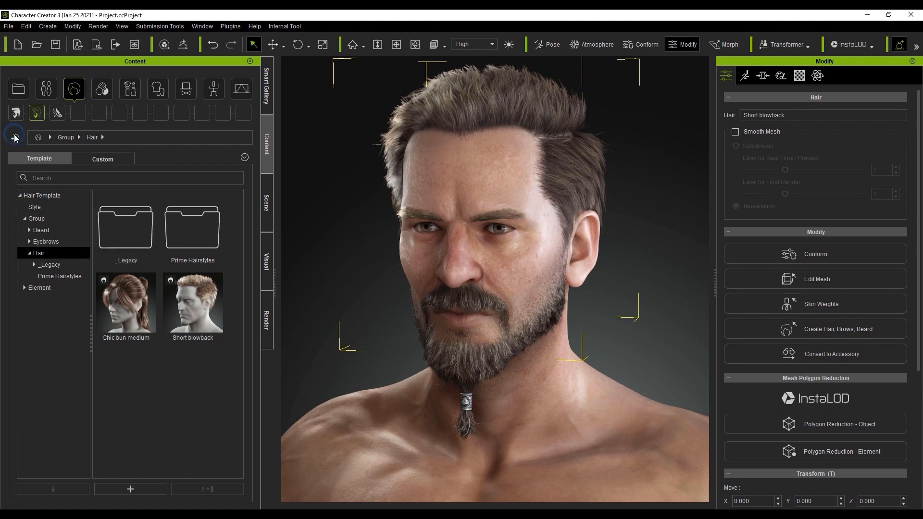
pyautogui.click(15, 137)
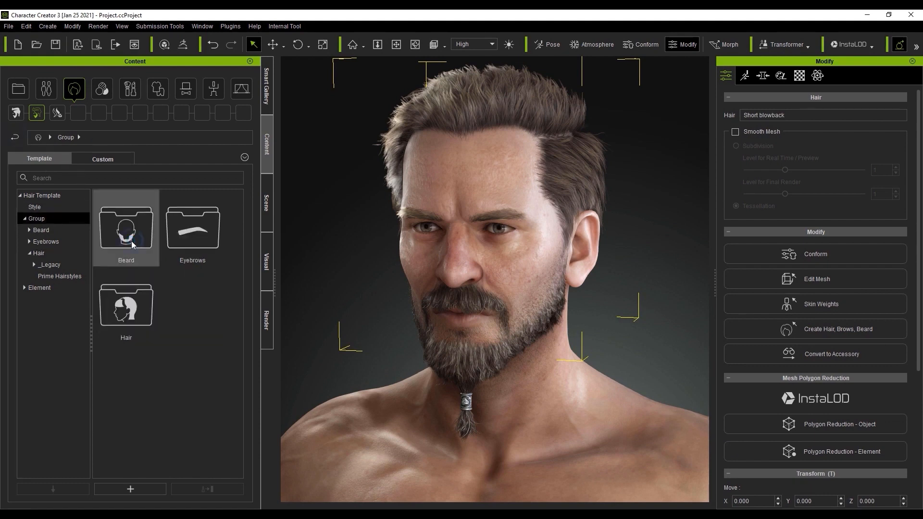
pyautogui.doubleClick(126, 228)
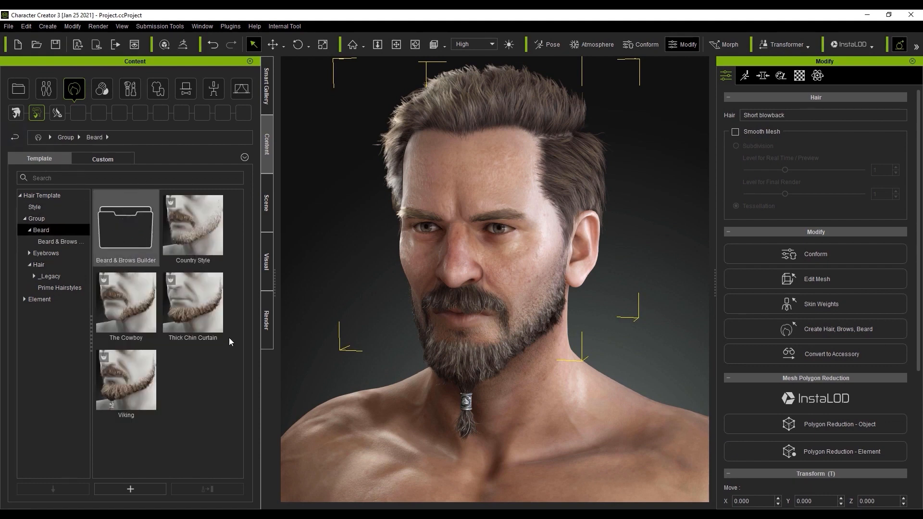
pyautogui.click(193, 302)
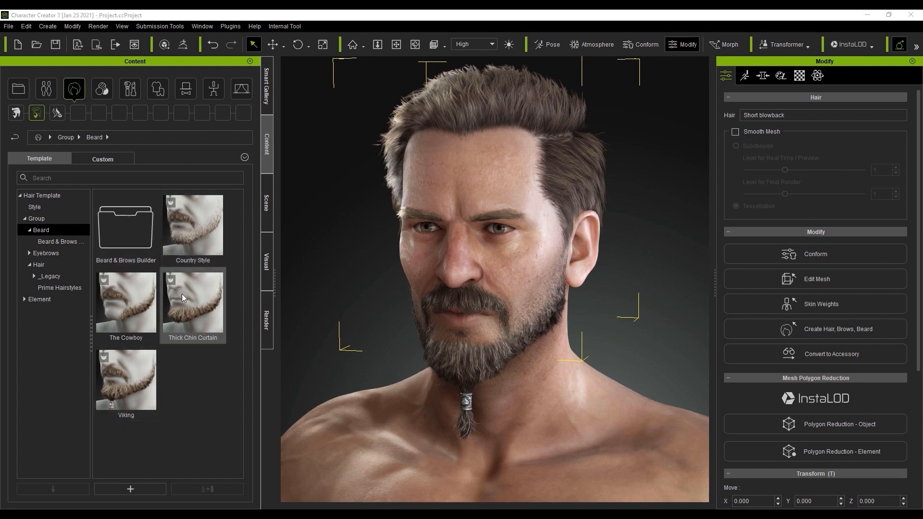
pyautogui.doubleClick(192, 303)
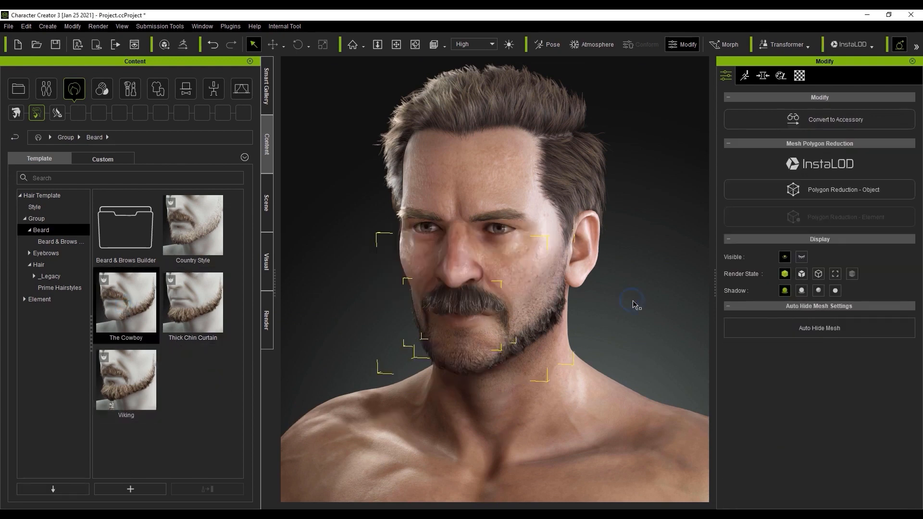
# Save the Beard as a custom group, then begin saving Hair as another
pyautogui.doubleClick(126, 380)
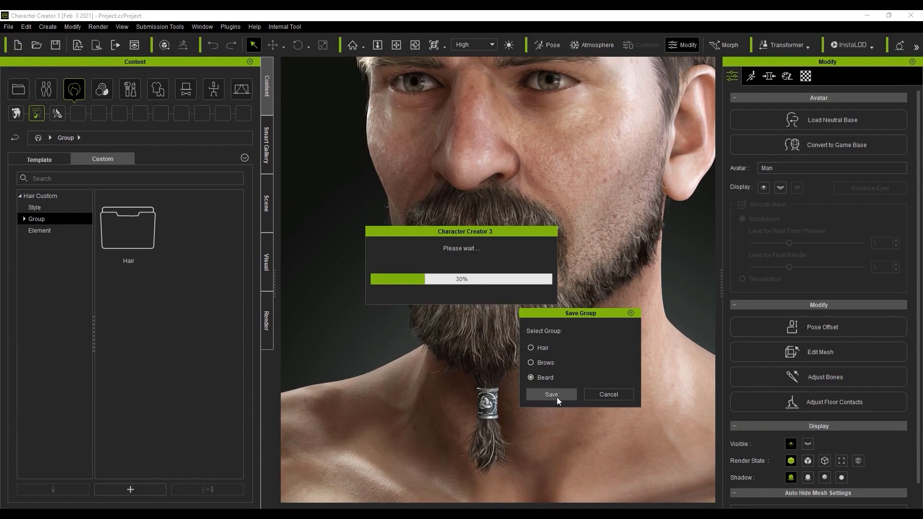
pyautogui.click(551, 394)
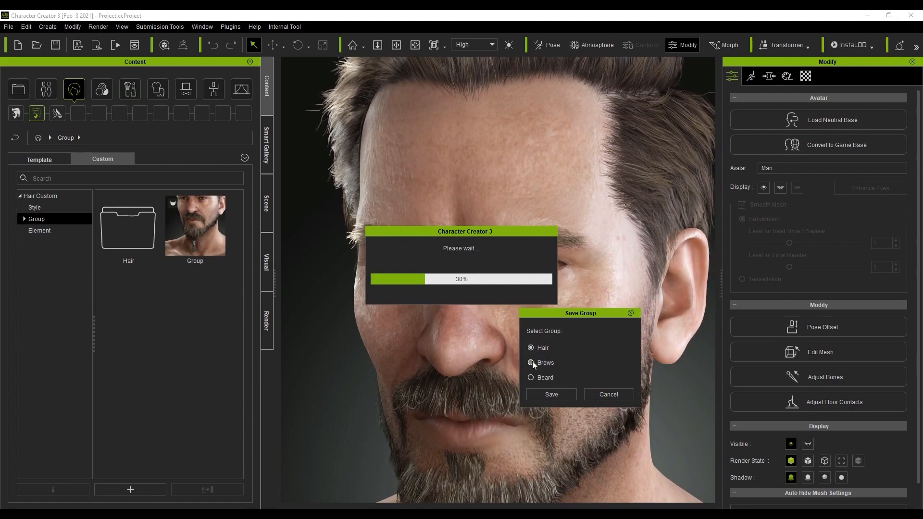
pyautogui.click(551, 394)
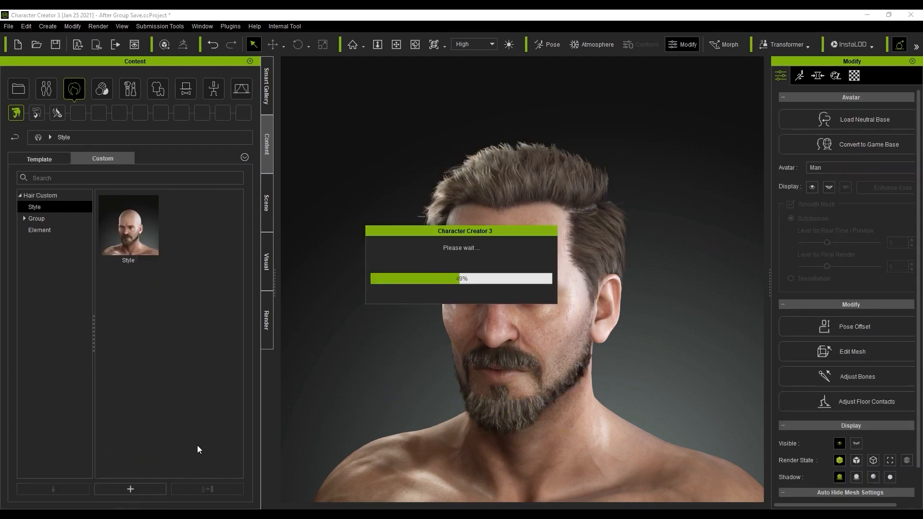
# Add the current hair and beard look to the Custom Style folder as Style0
pyautogui.click(129, 489)
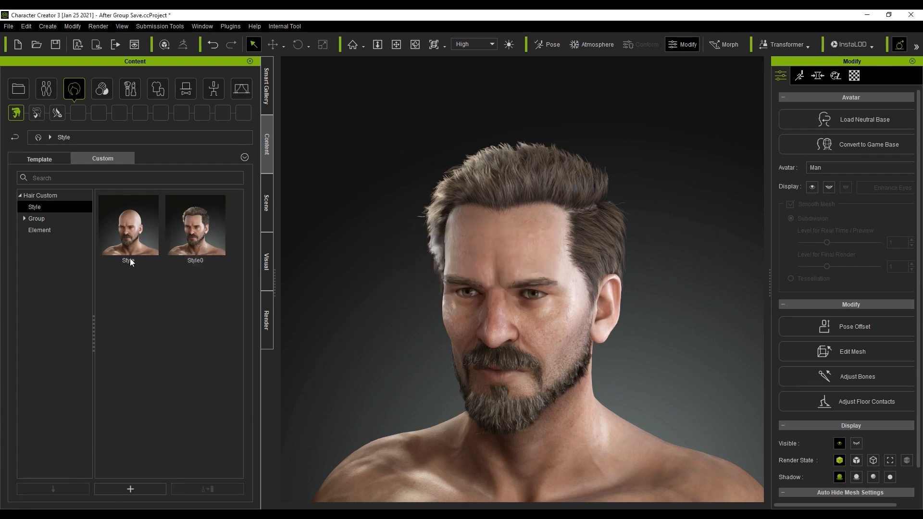
pyautogui.click(128, 225)
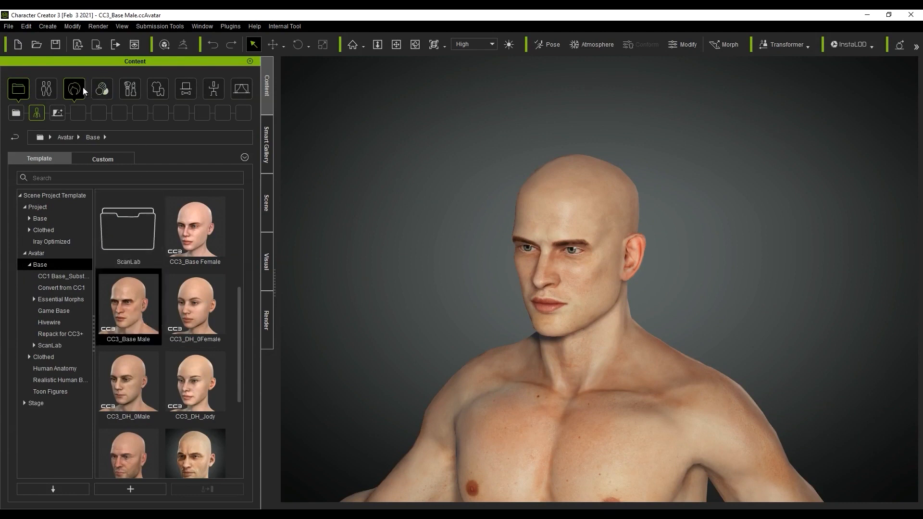
# Apply Country Style to the base male as hair only, cancelling the first warning
pyautogui.click(74, 89)
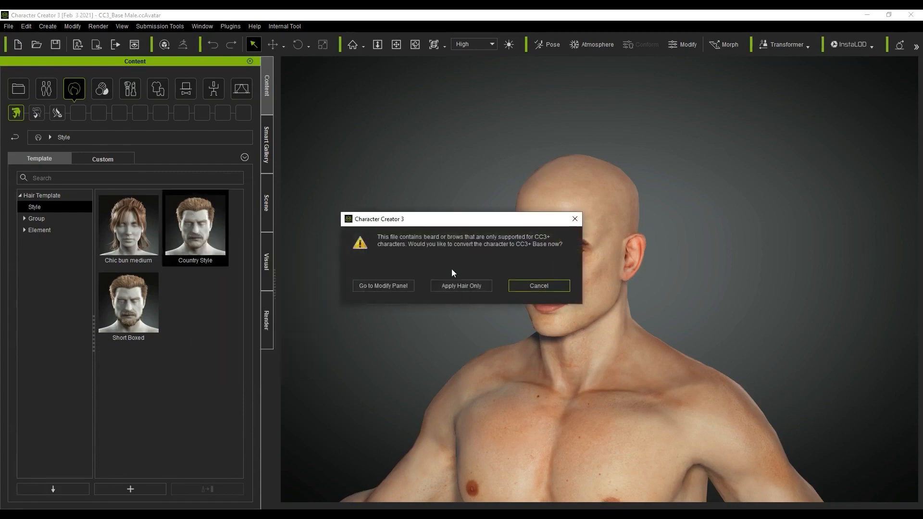
pyautogui.moveTo(426, 222)
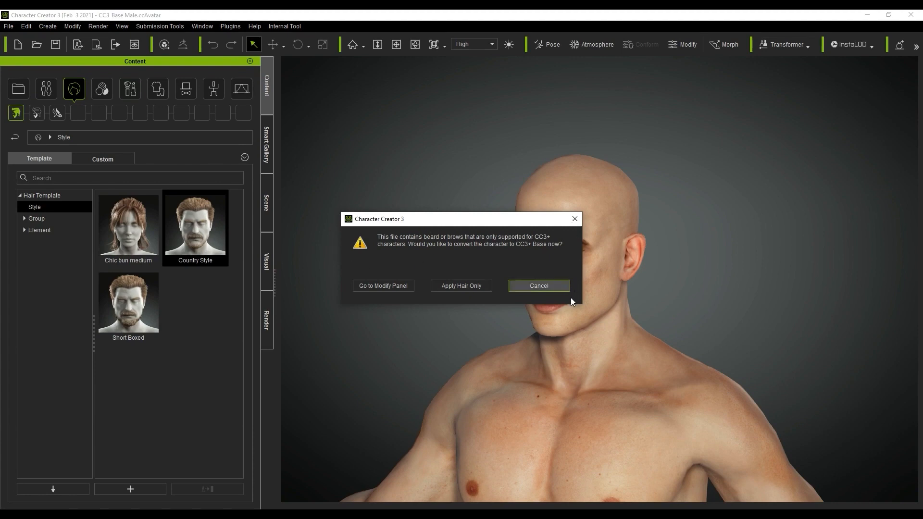
pyautogui.click(383, 285)
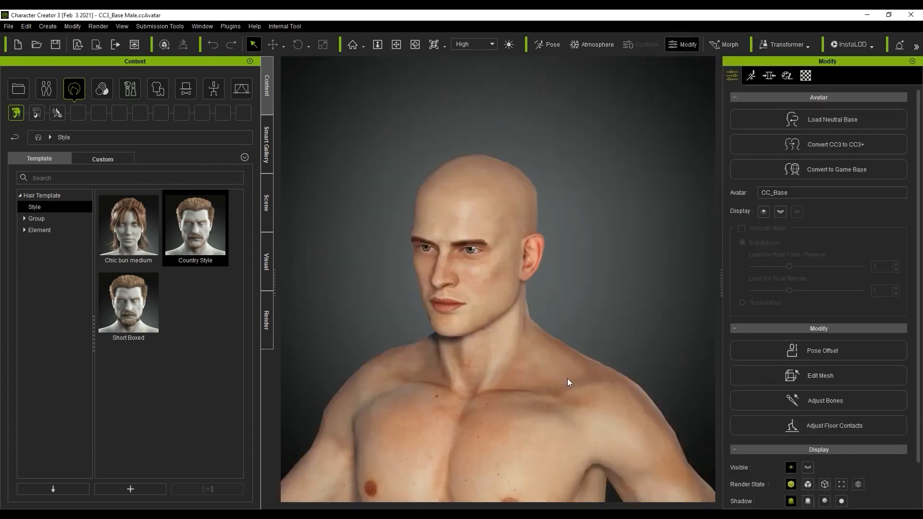
pyautogui.moveTo(858, 140)
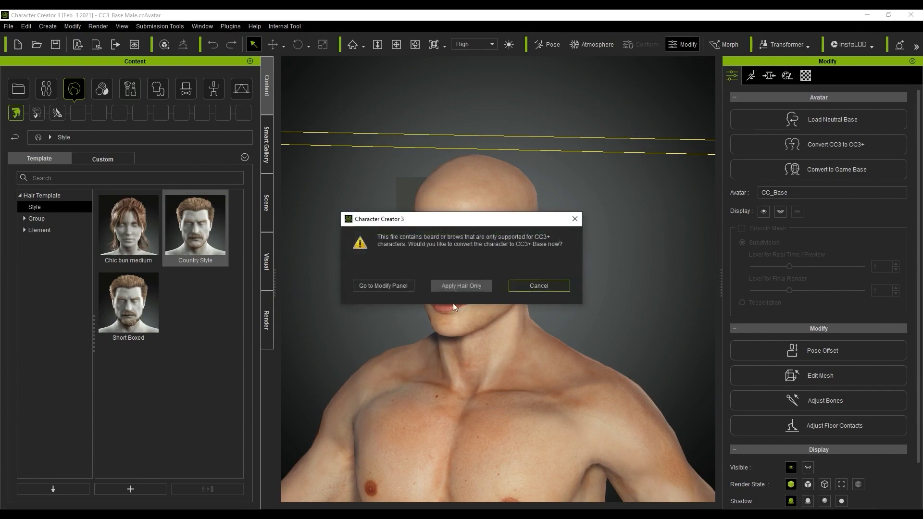
pyautogui.moveTo(461, 288)
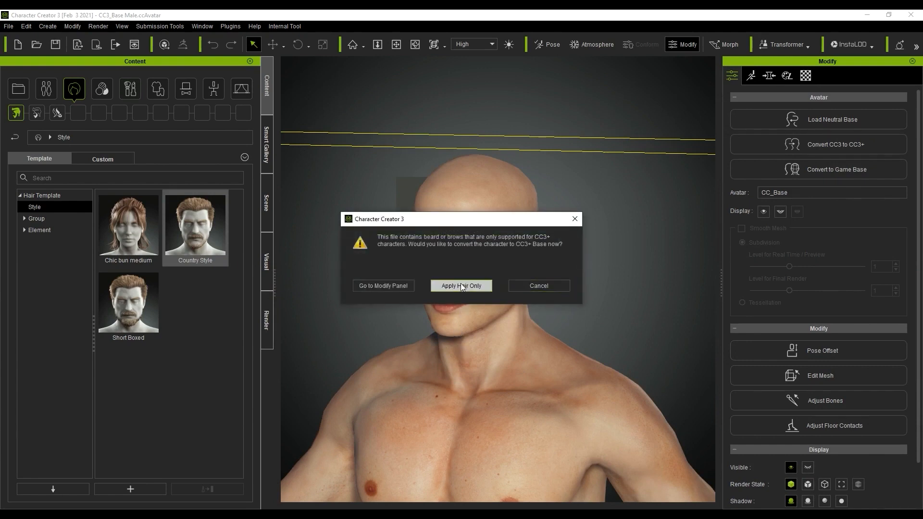
pyautogui.click(460, 285)
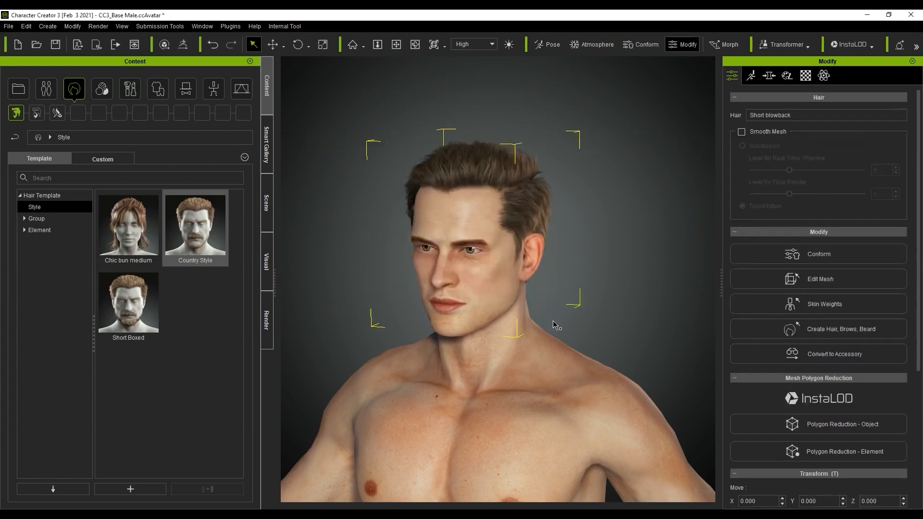
pyautogui.moveTo(595, 299)
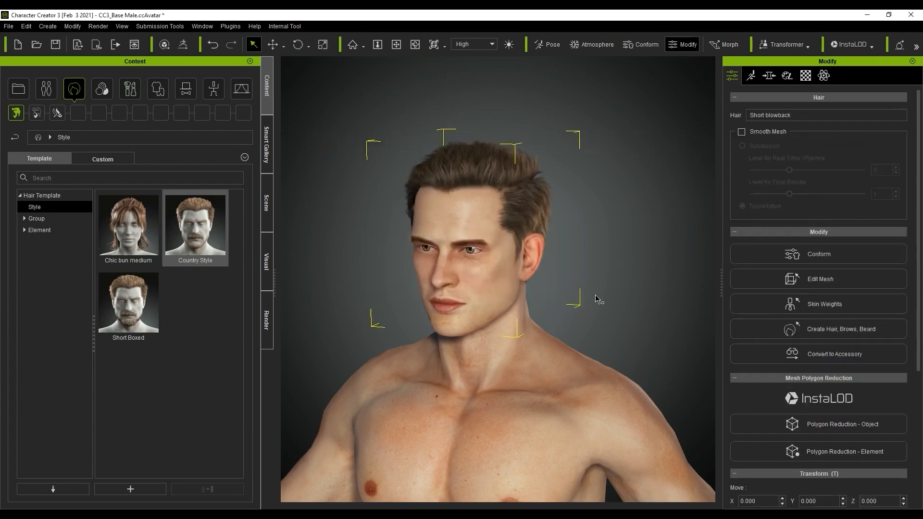